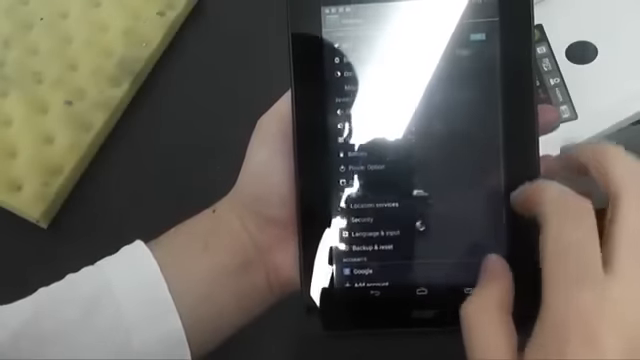
scroll("down", 3)
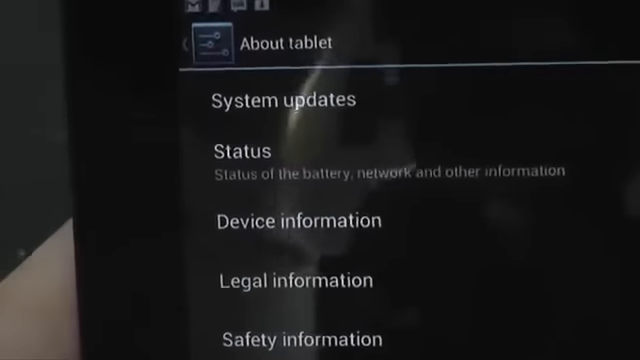
scroll("down", 3)
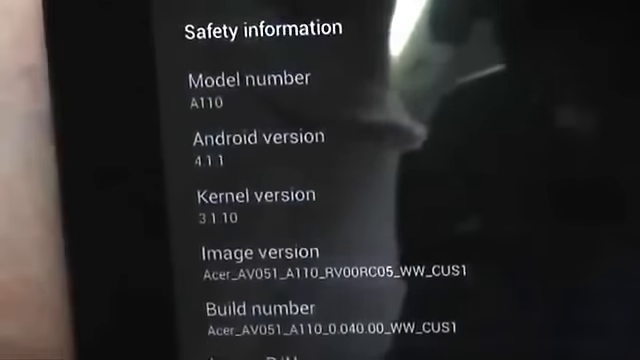